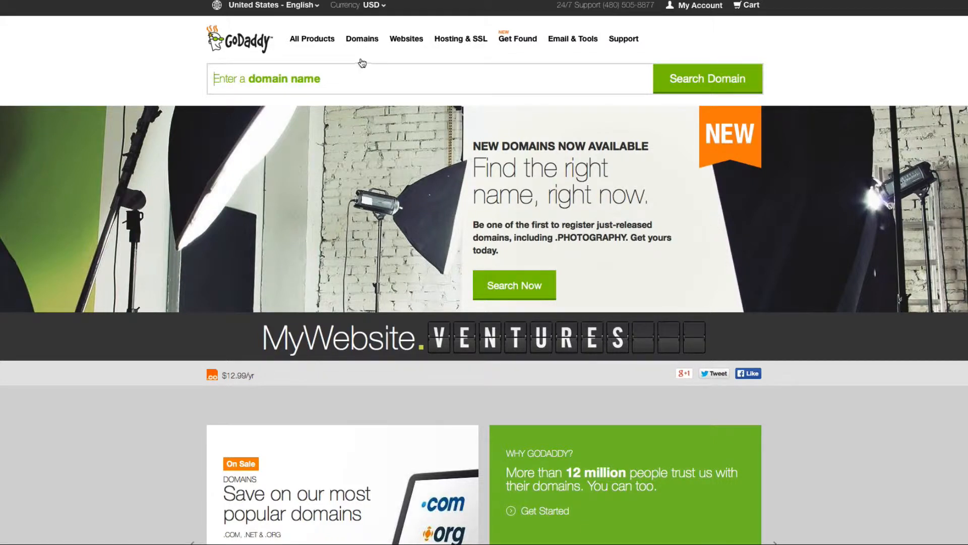
Enter marketingaccesspass in the home-page domain search and start the lookup
click(296, 78)
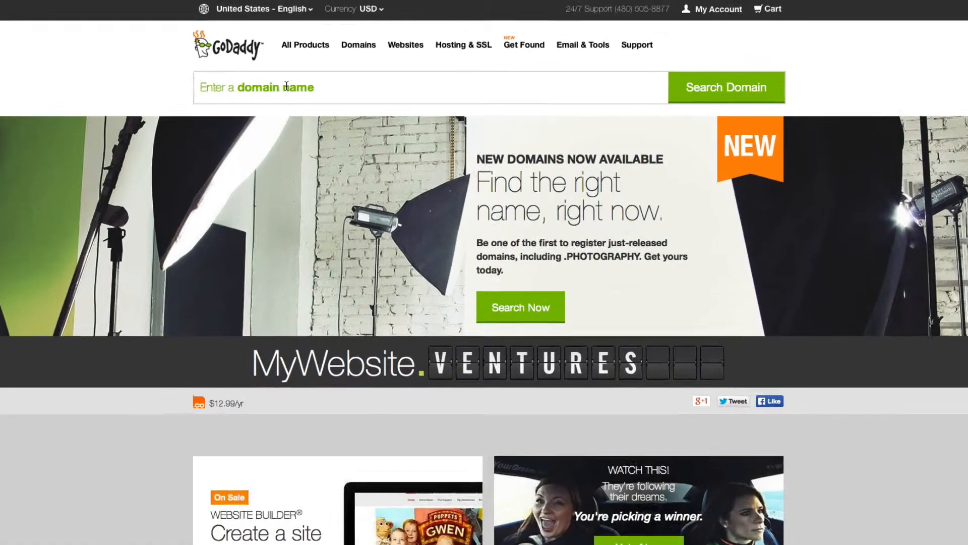
text(makr)
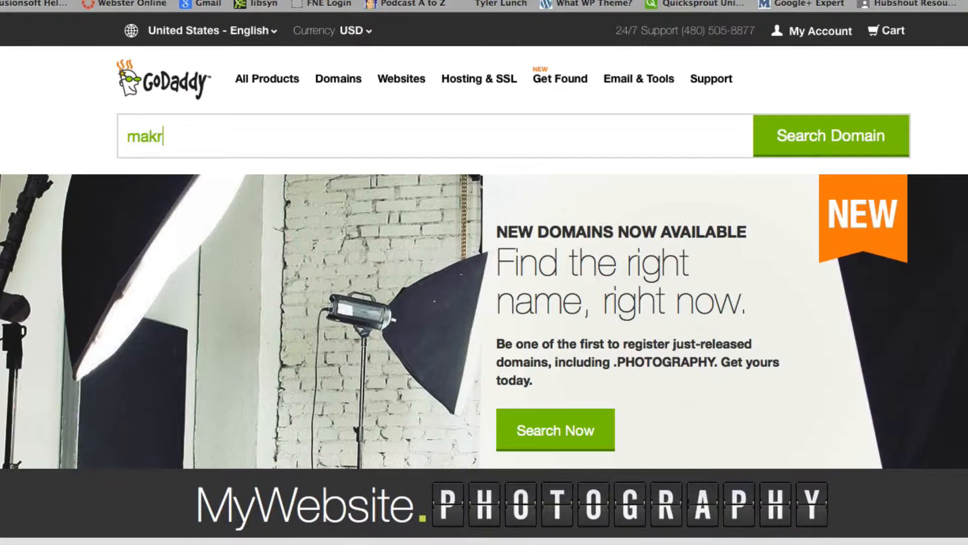
text(marketingaccesspass)
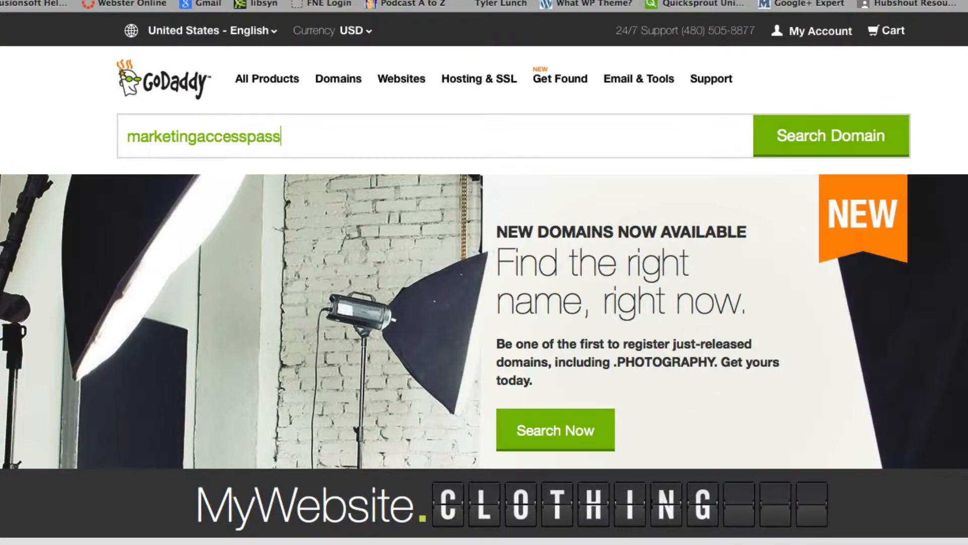
click(830, 136)
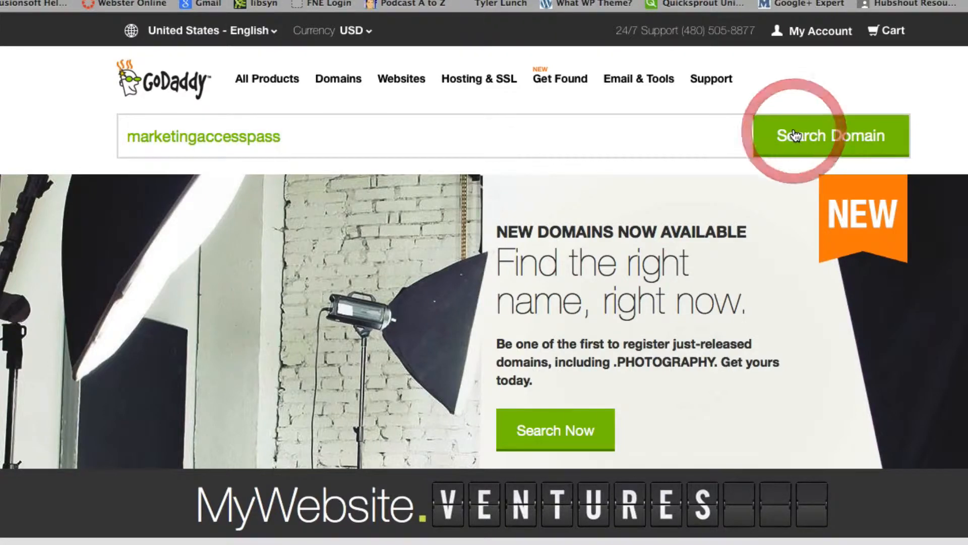
Search the domain, see .com is taken, and add marketingaccesspass.info to the cart
click(829, 136)
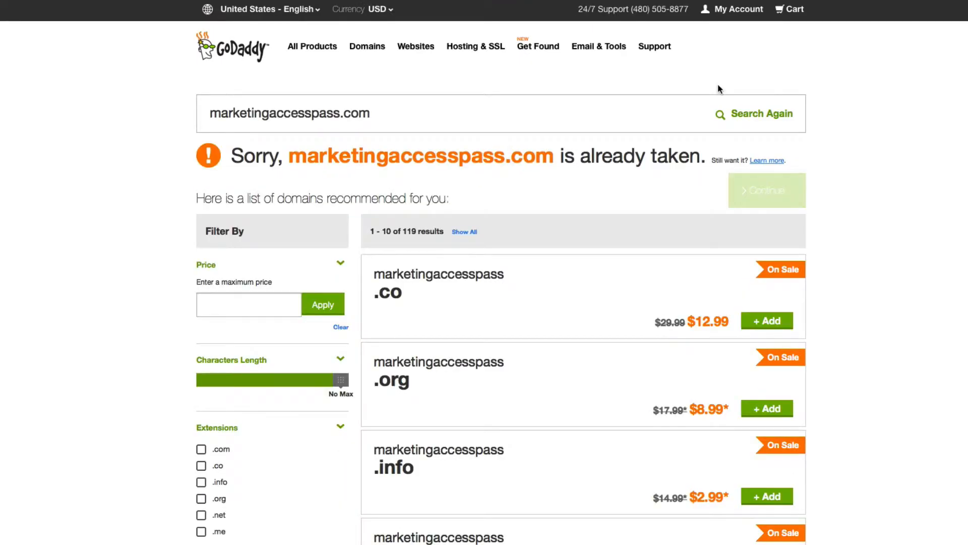
mouse_move(672, 134)
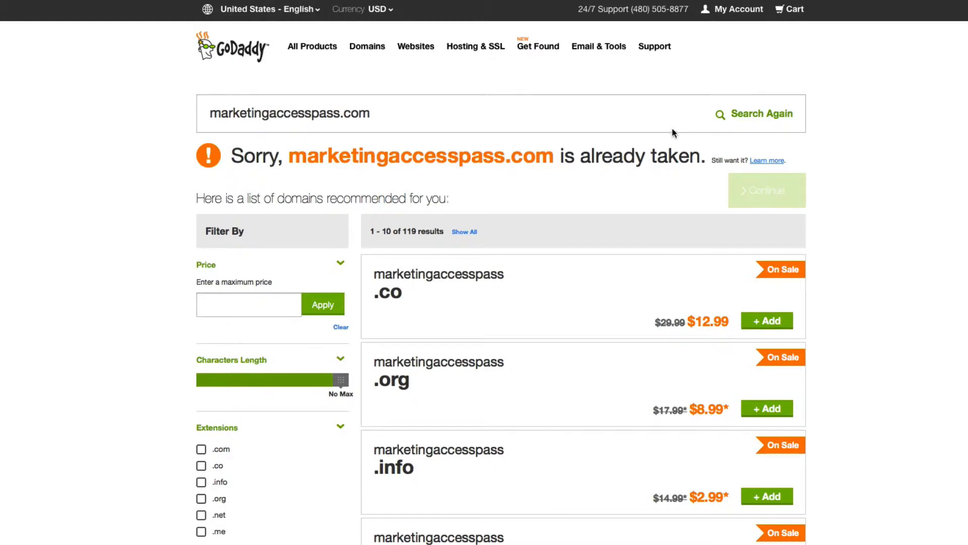
mouse_move(622, 205)
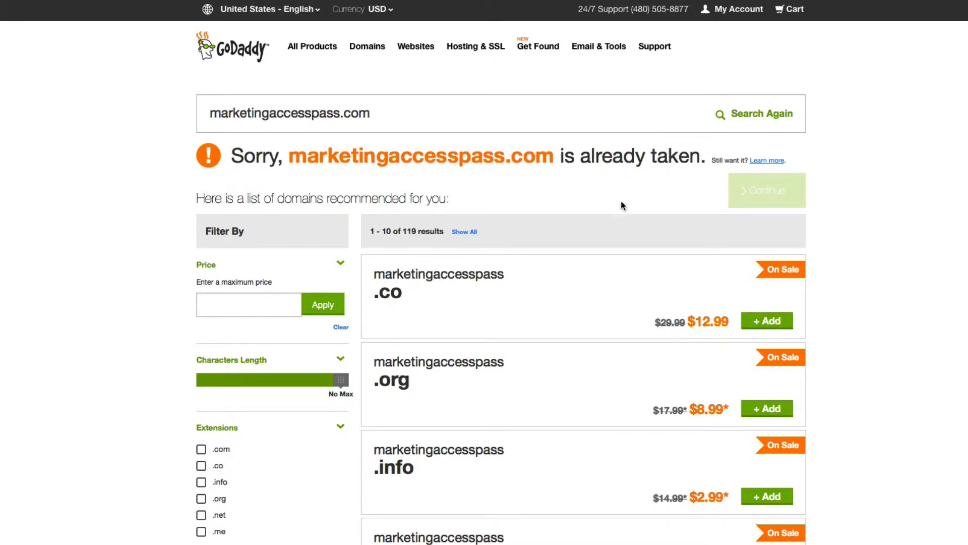
mouse_move(494, 434)
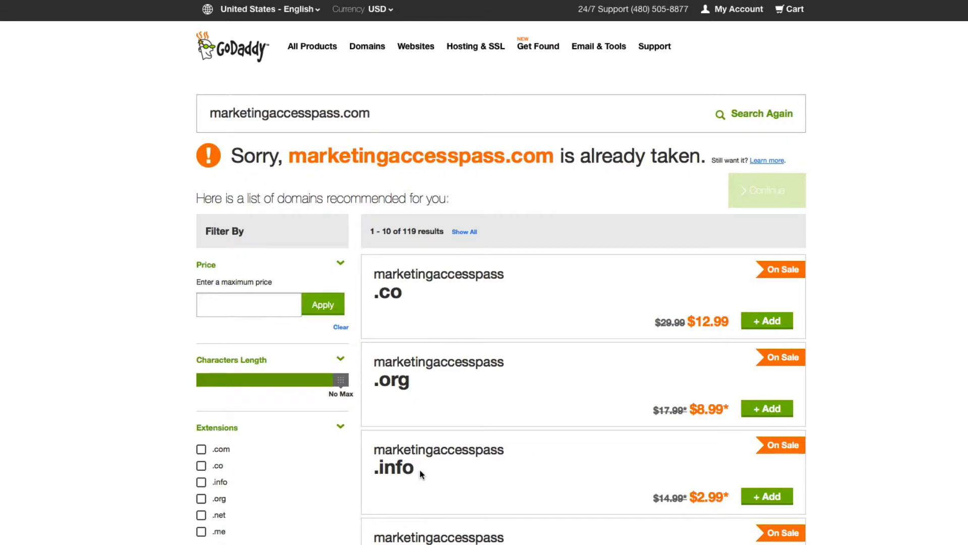
mouse_move(625, 485)
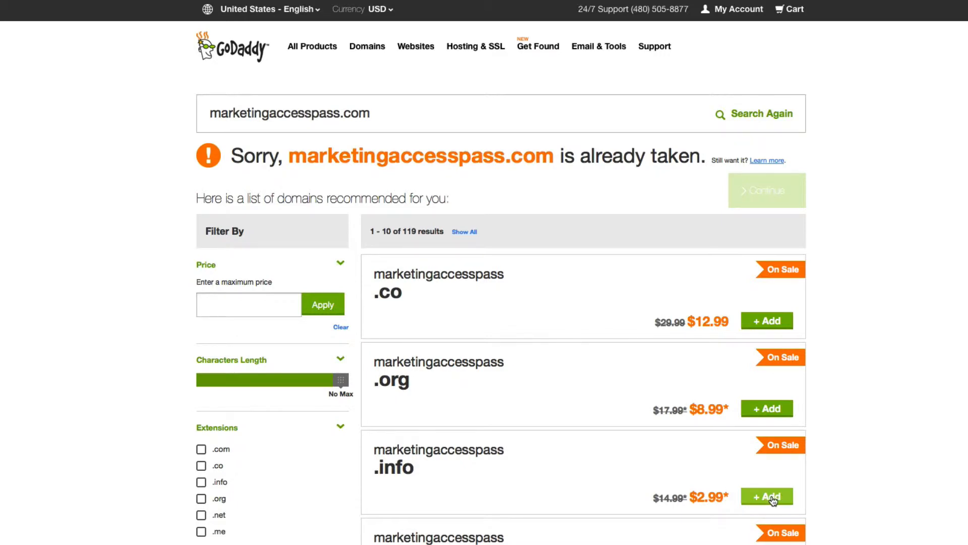
click(766, 496)
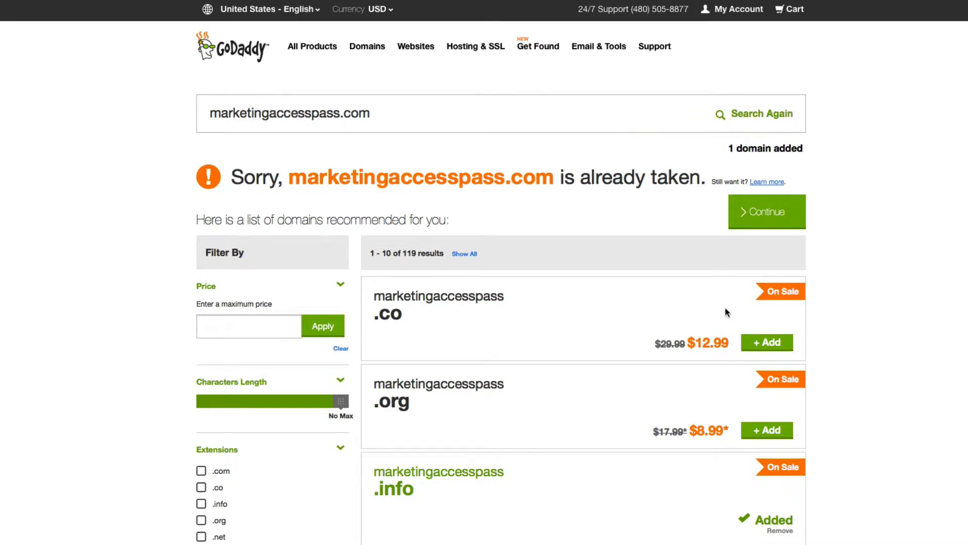
mouse_move(495, 445)
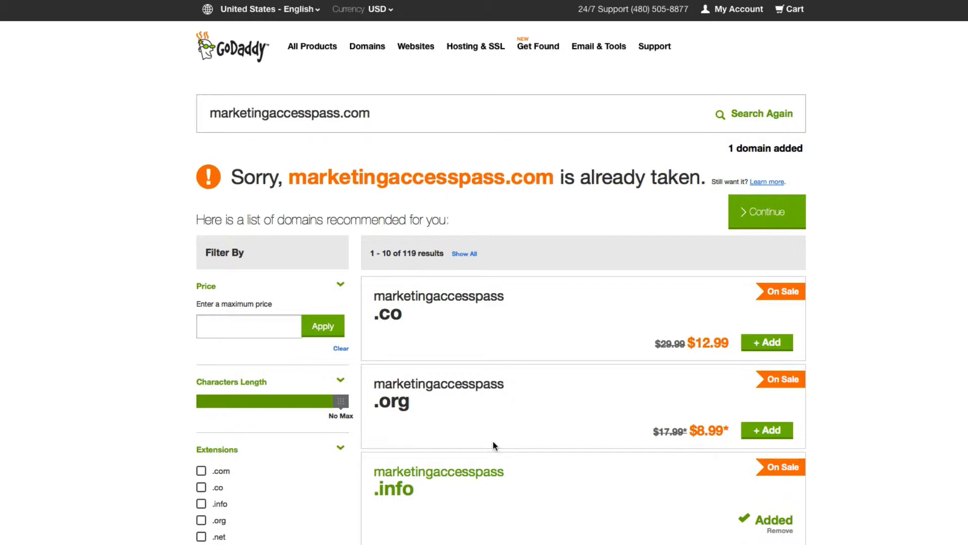
mouse_move(587, 457)
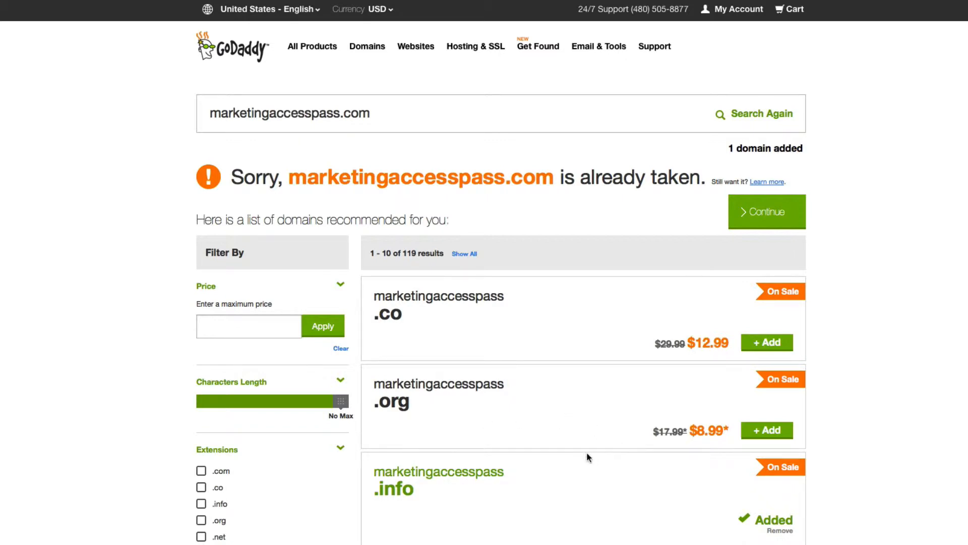
mouse_move(619, 397)
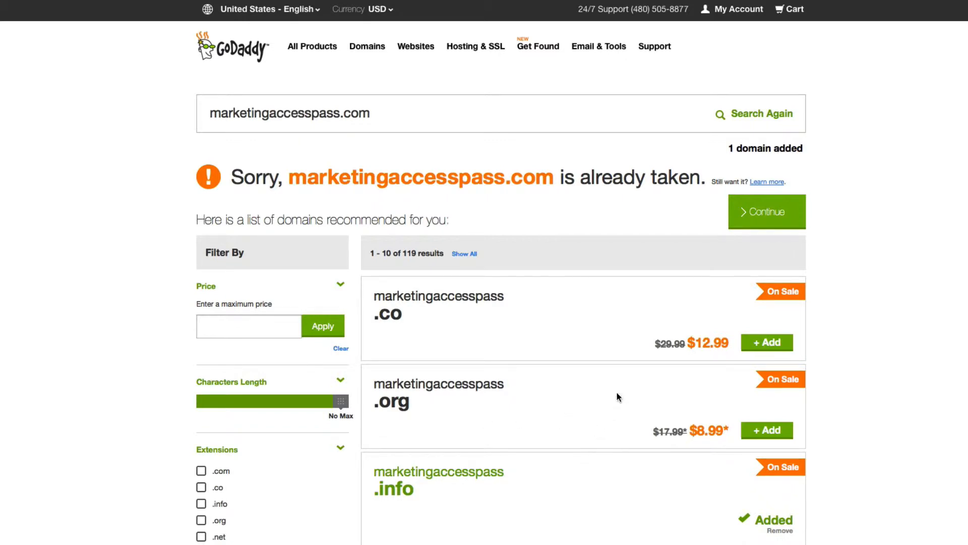
scroll(down, 3)
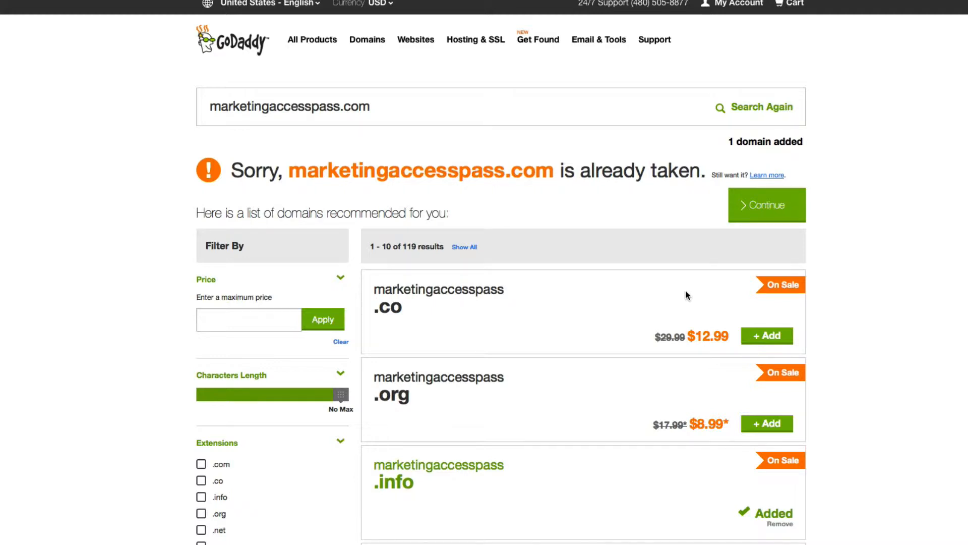
mouse_move(586, 412)
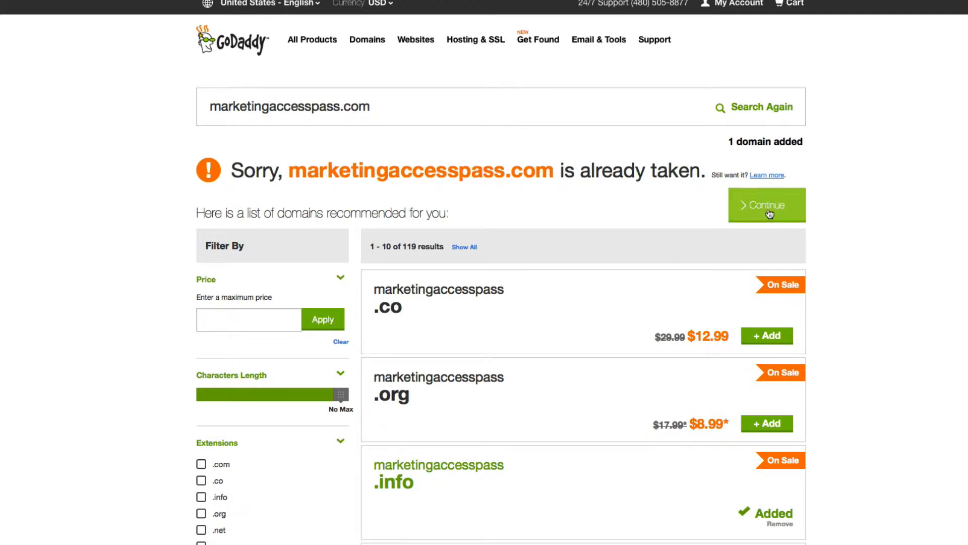
mouse_move(590, 506)
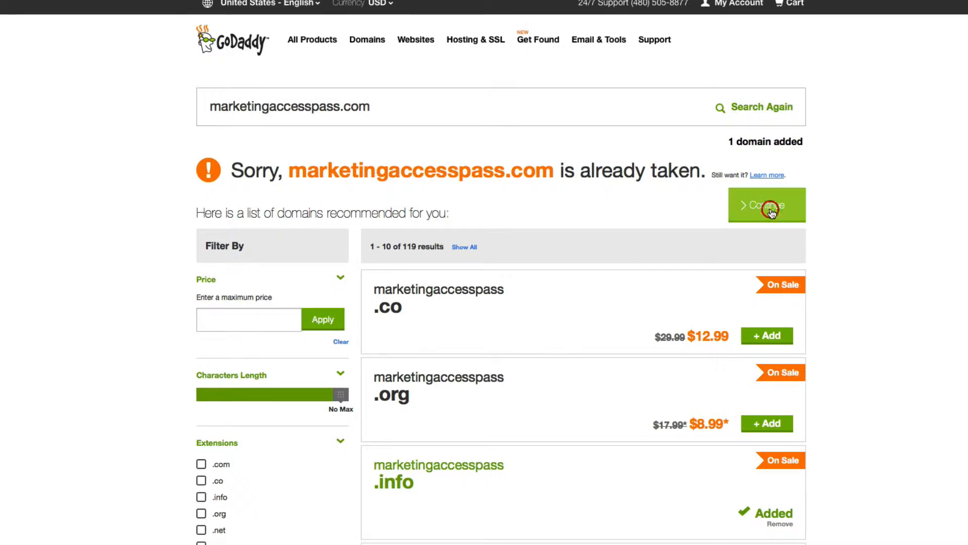
Proceed with the added domain and choose Privacy Protection for it
click(766, 205)
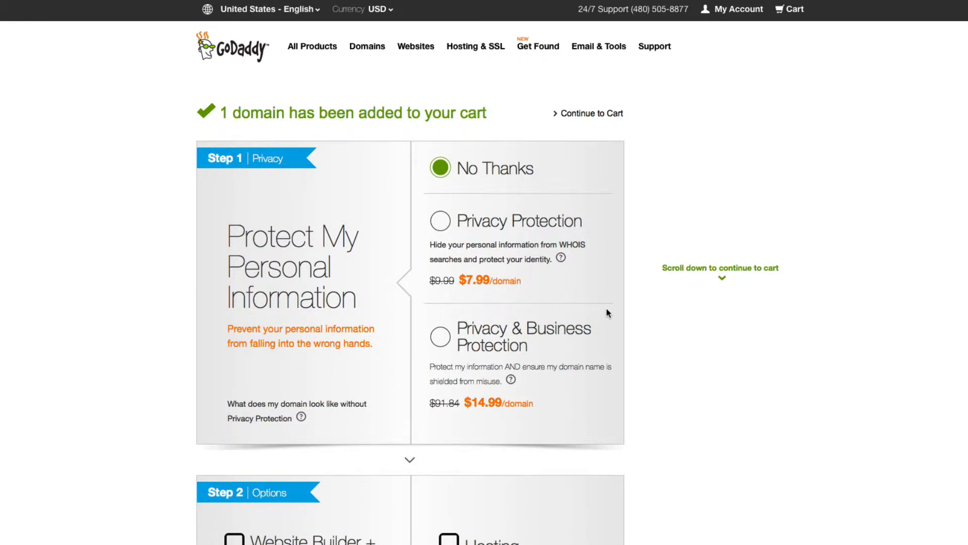
mouse_move(556, 365)
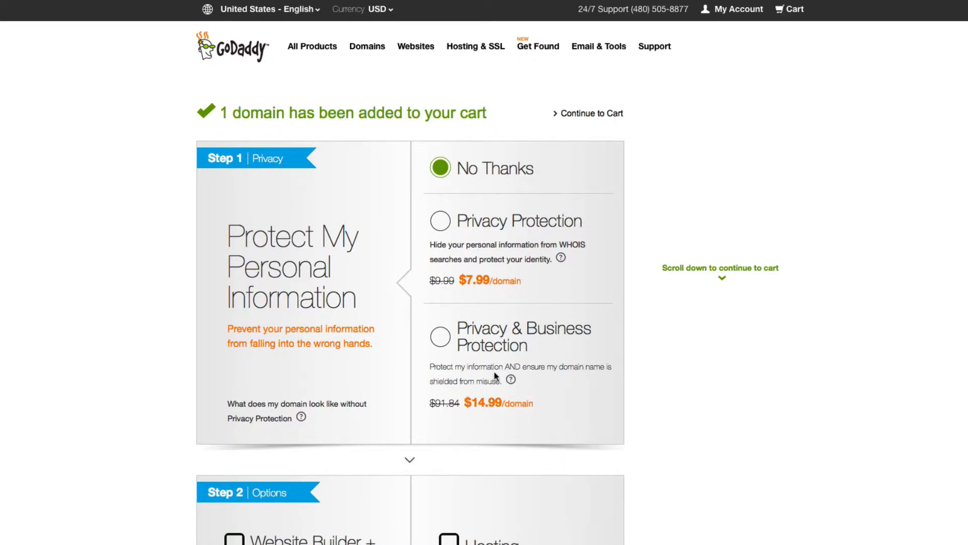
mouse_move(500, 448)
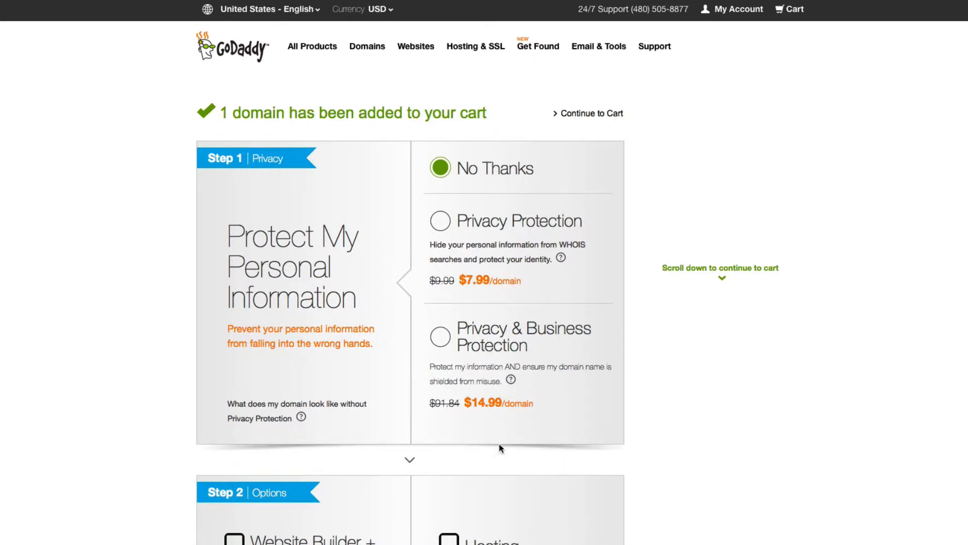
scroll(down, 3)
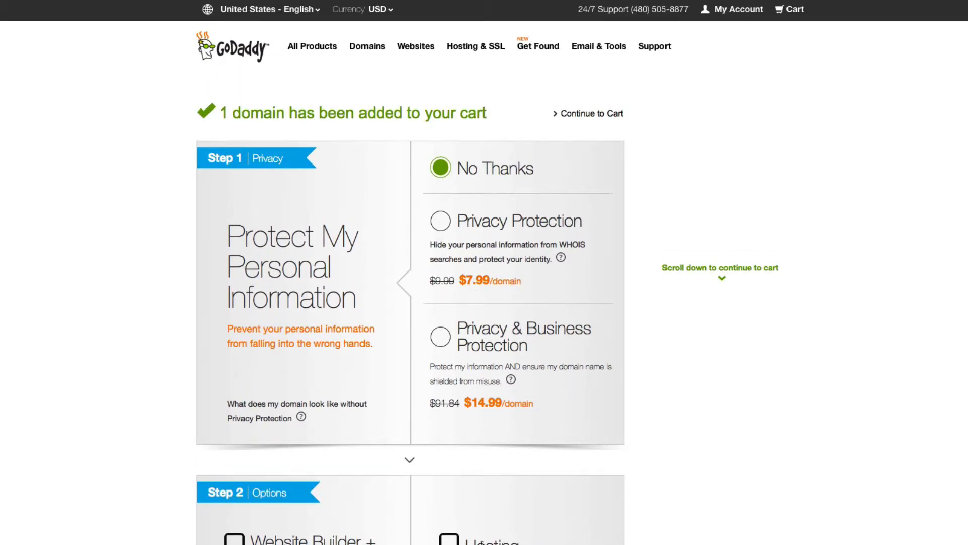
mouse_move(614, 321)
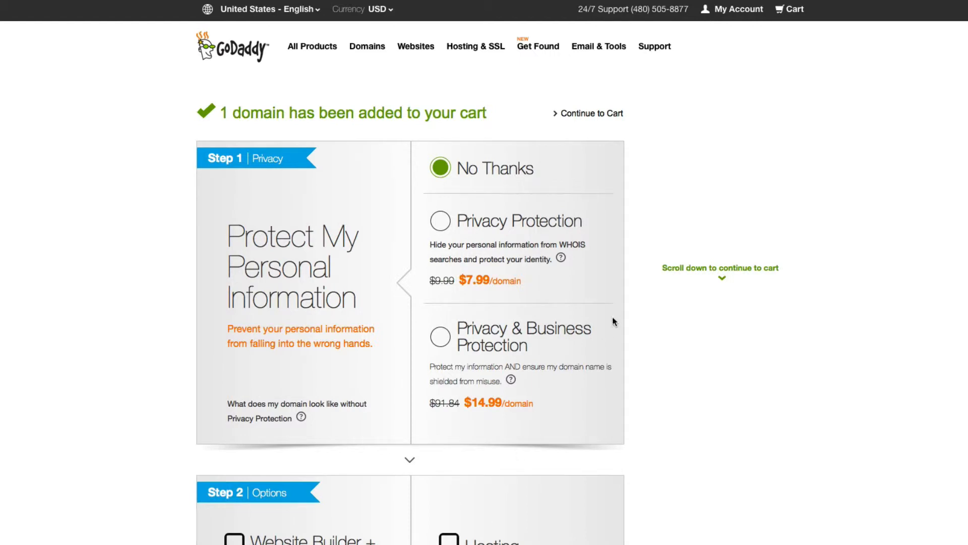
mouse_move(446, 227)
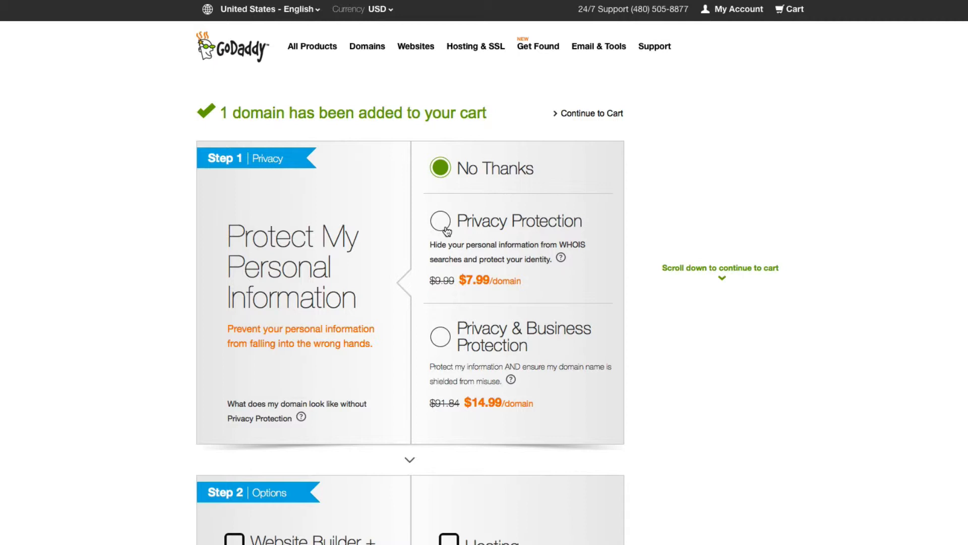
click(439, 221)
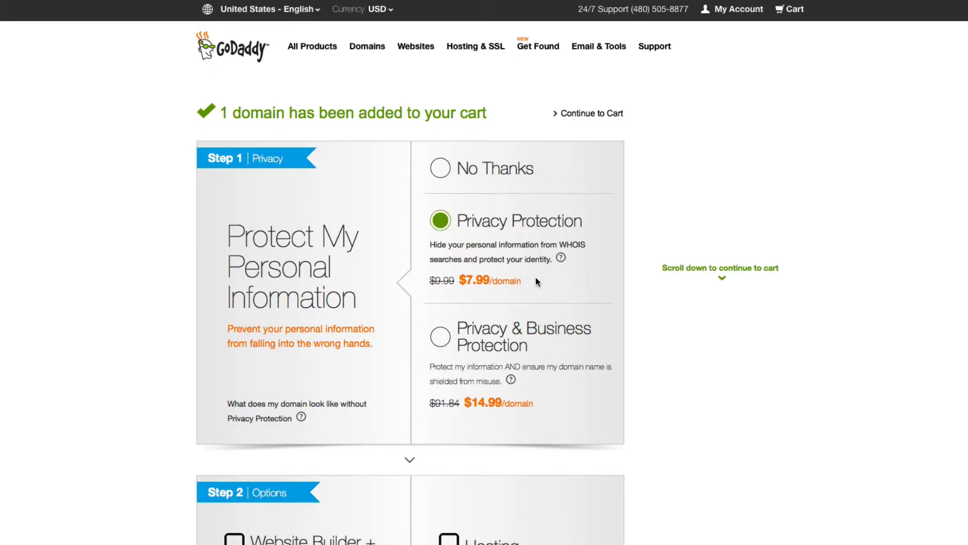
Continue to the cart, landing on the Expiring Items page listing seven domains
scroll(down, 3)
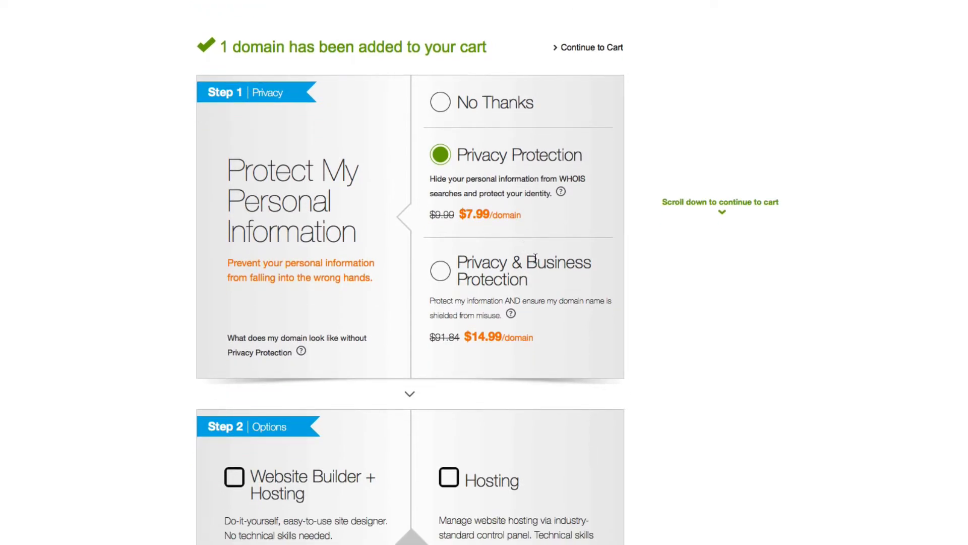
scroll(down, 3)
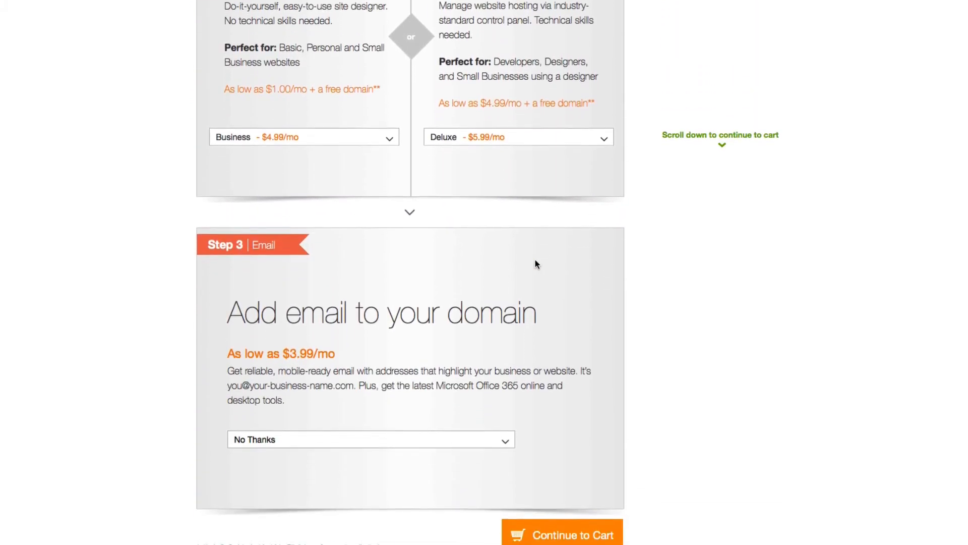
scroll(down, 3)
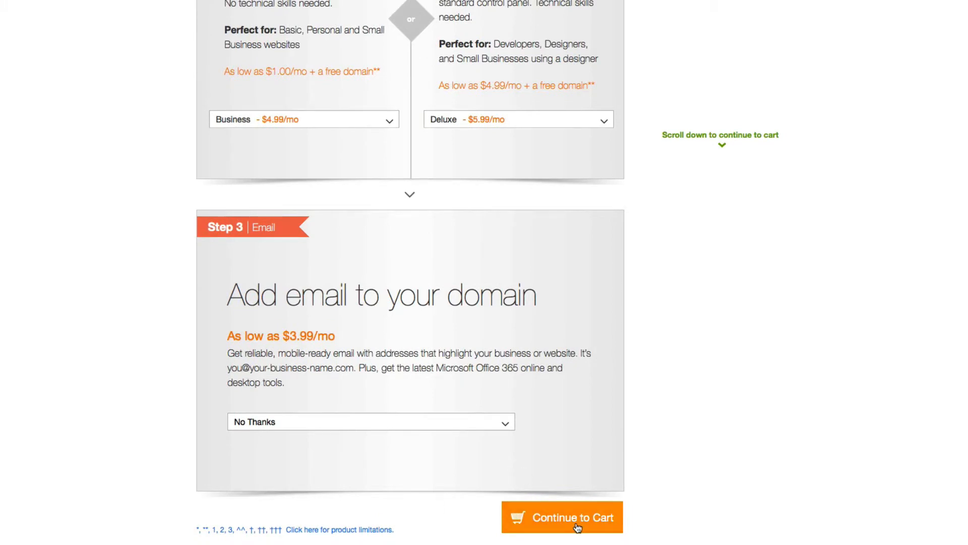
mouse_move(595, 461)
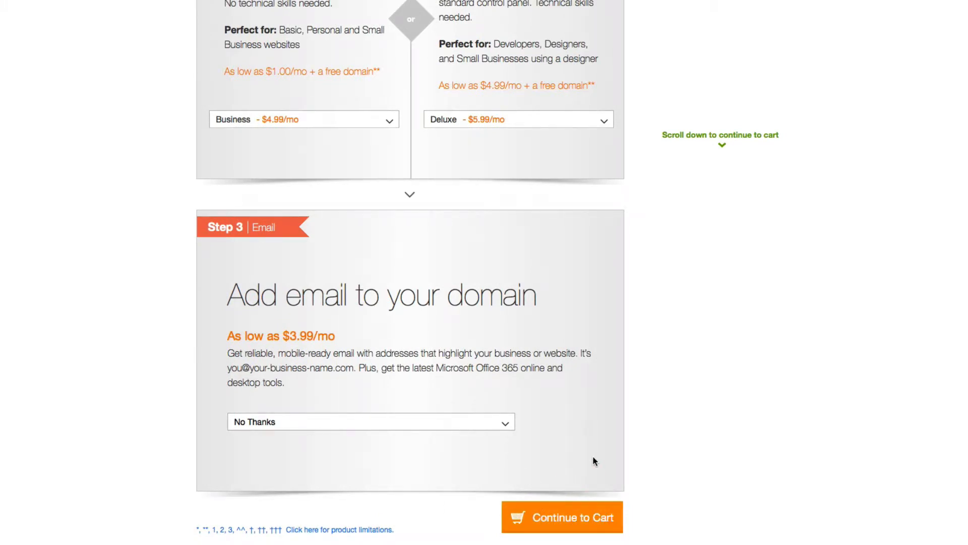
click(561, 516)
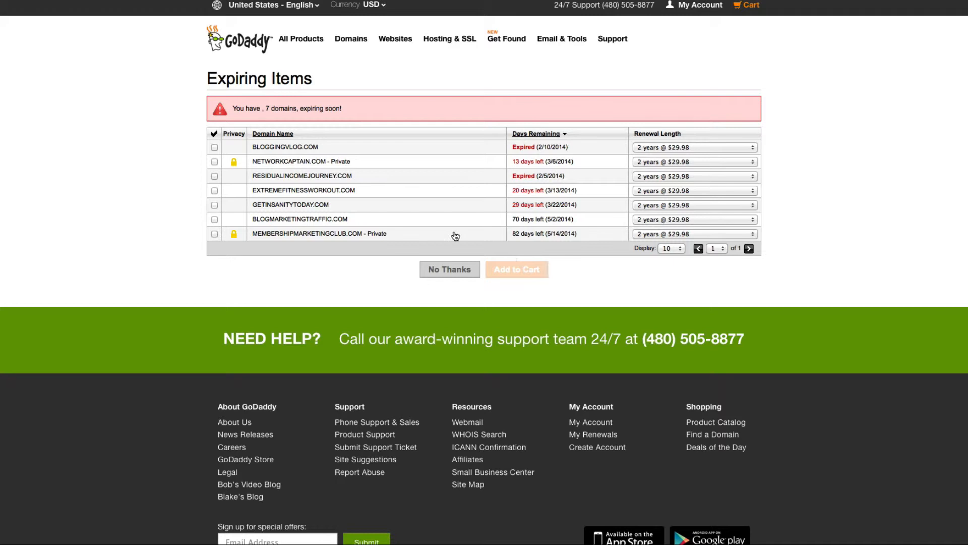
mouse_move(500, 250)
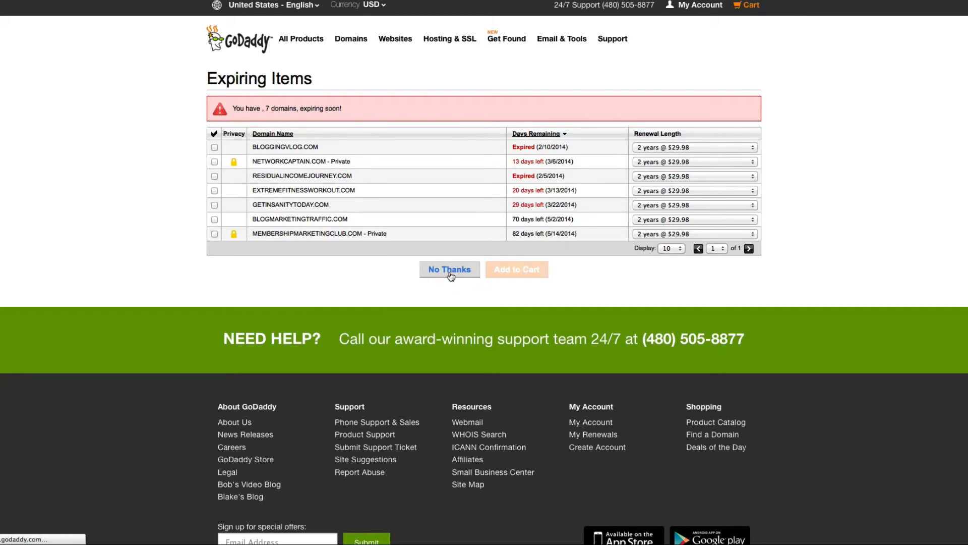
Decline renewing the expiring domains with No Thanks, reaching the $103.80 cart review
click(450, 269)
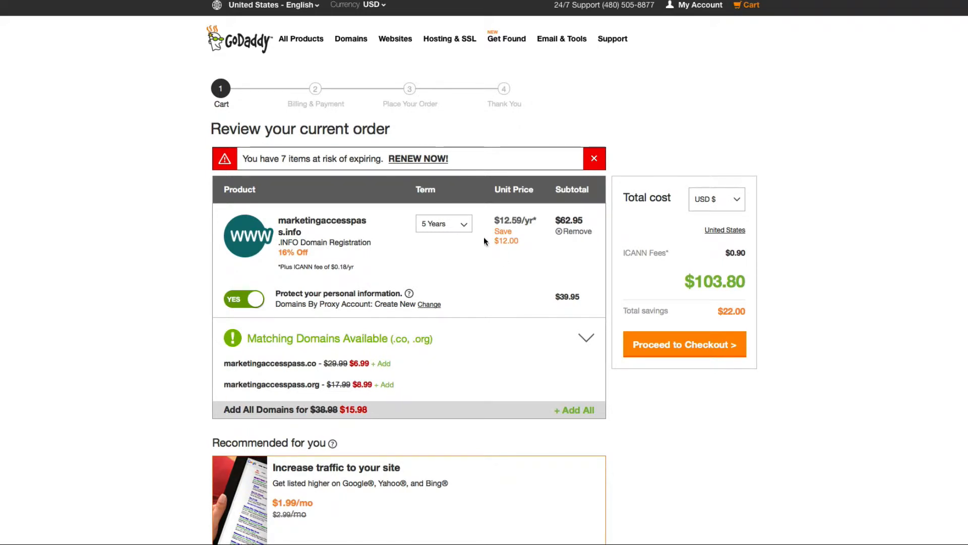
mouse_move(468, 233)
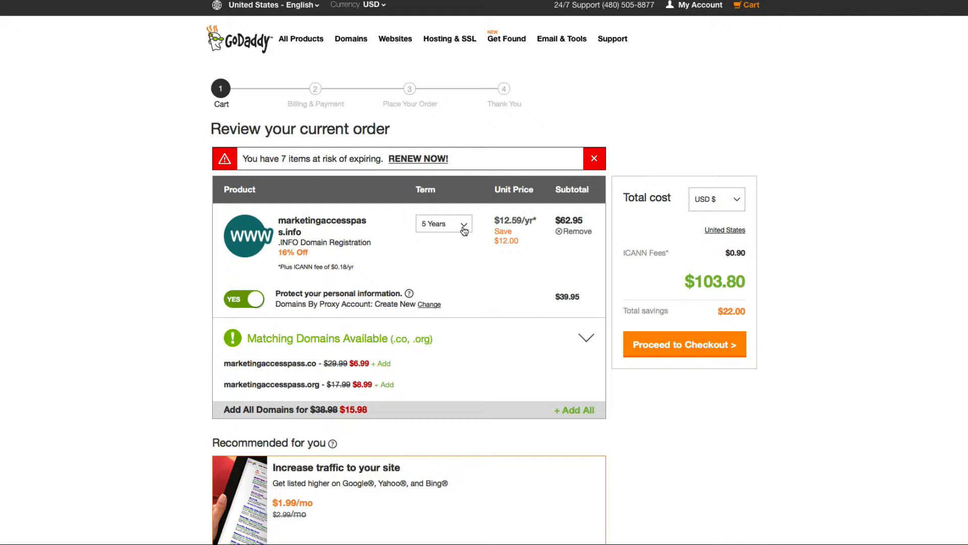
mouse_move(587, 248)
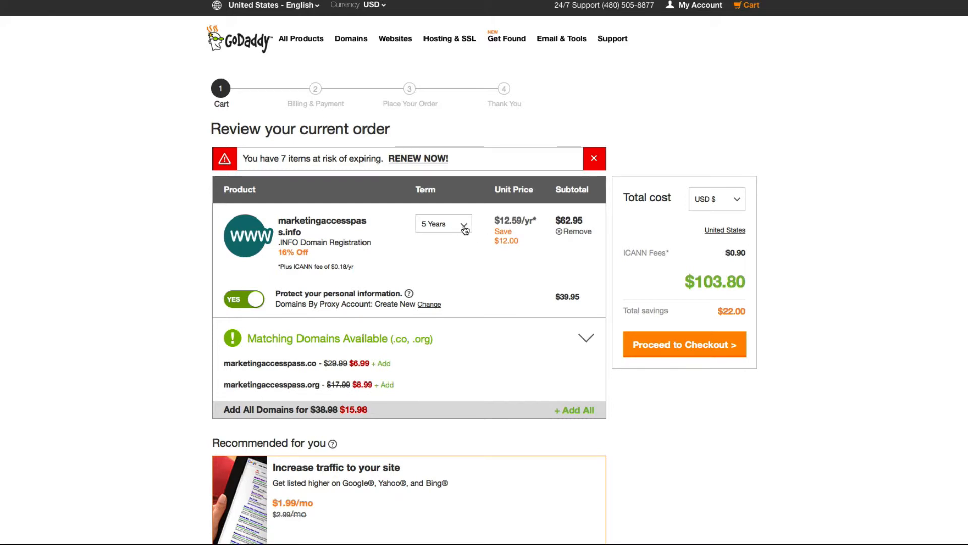
Change the registration term from 5 years to 1 Year, dropping the total to $11.16
click(441, 224)
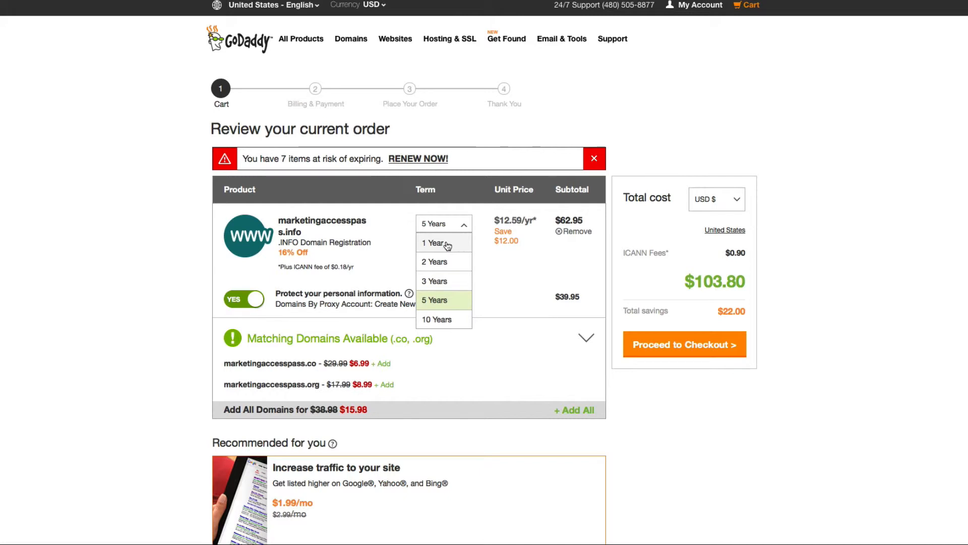
click(433, 242)
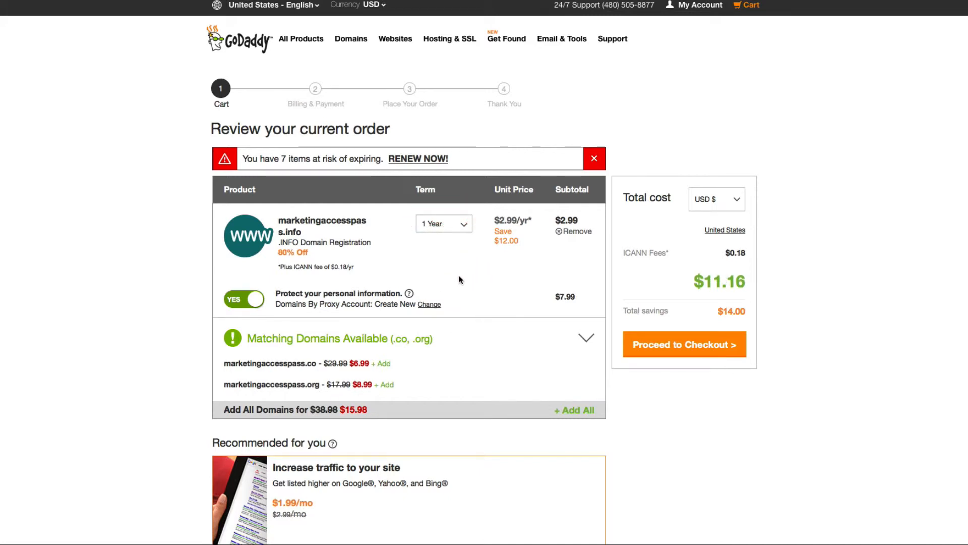
mouse_move(494, 342)
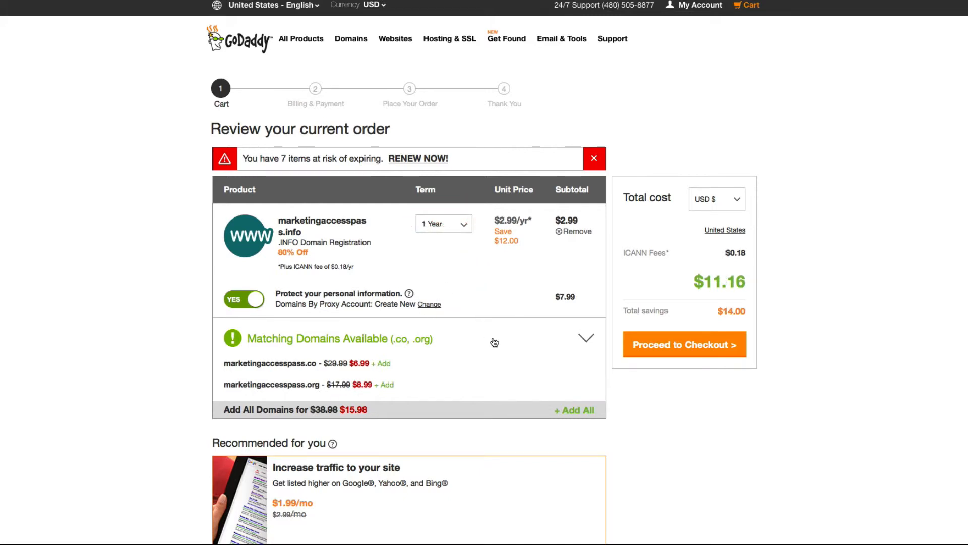
scroll(down, 3)
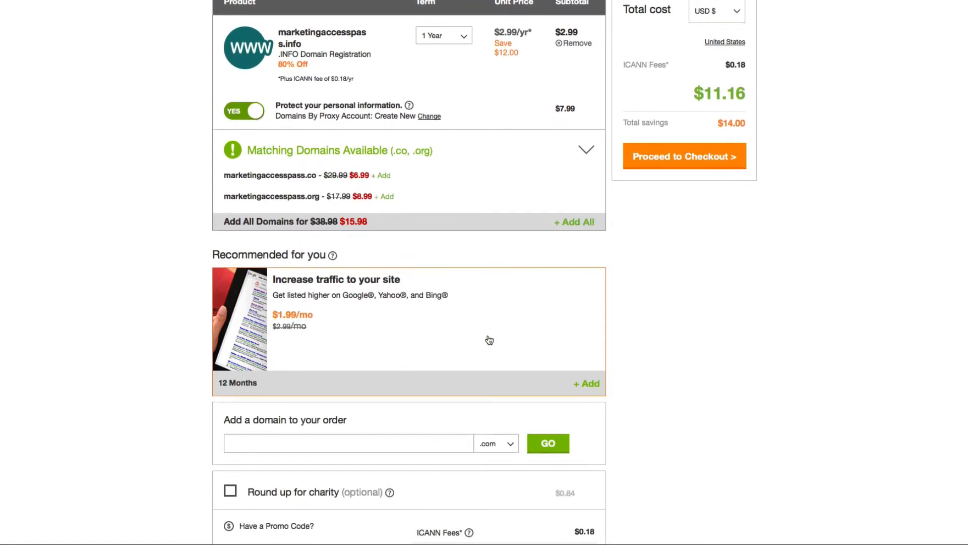
scroll(down, 3)
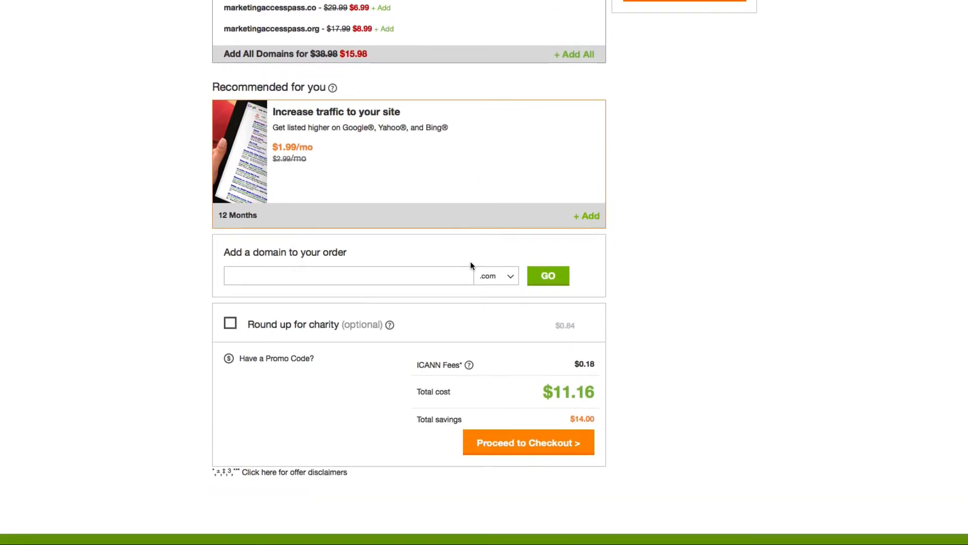
scroll(down, 3)
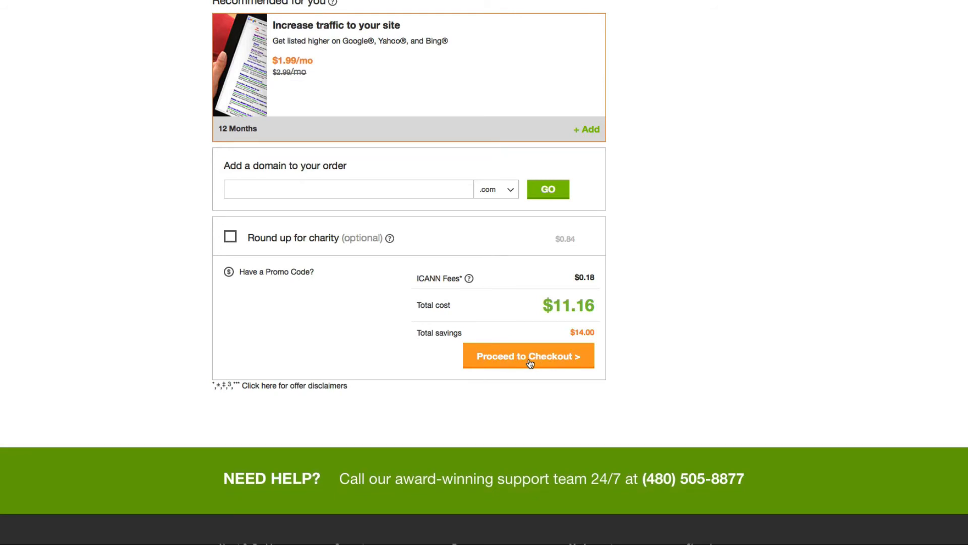
Check out, accept billing with the preferred payment method, and place the $11.16 order
click(528, 356)
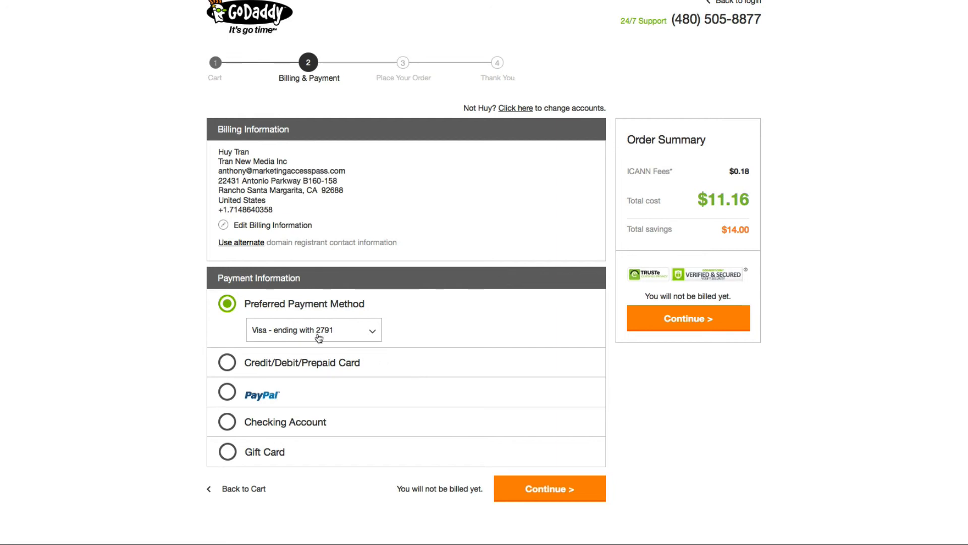
mouse_move(382, 332)
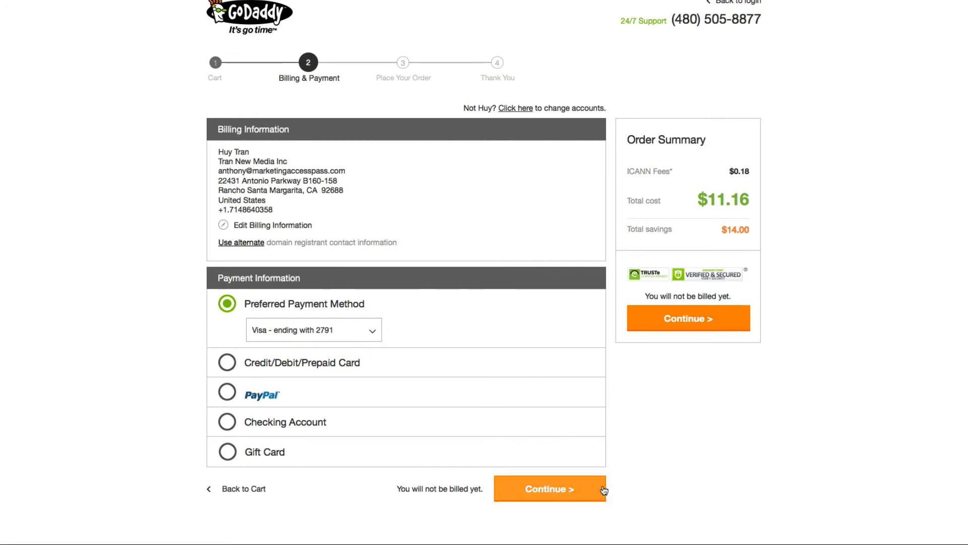
click(548, 488)
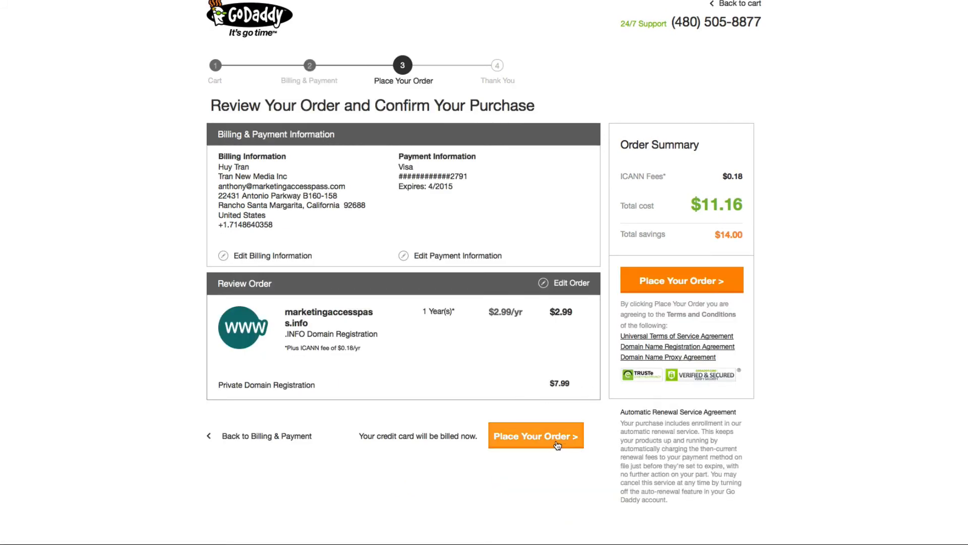
click(536, 435)
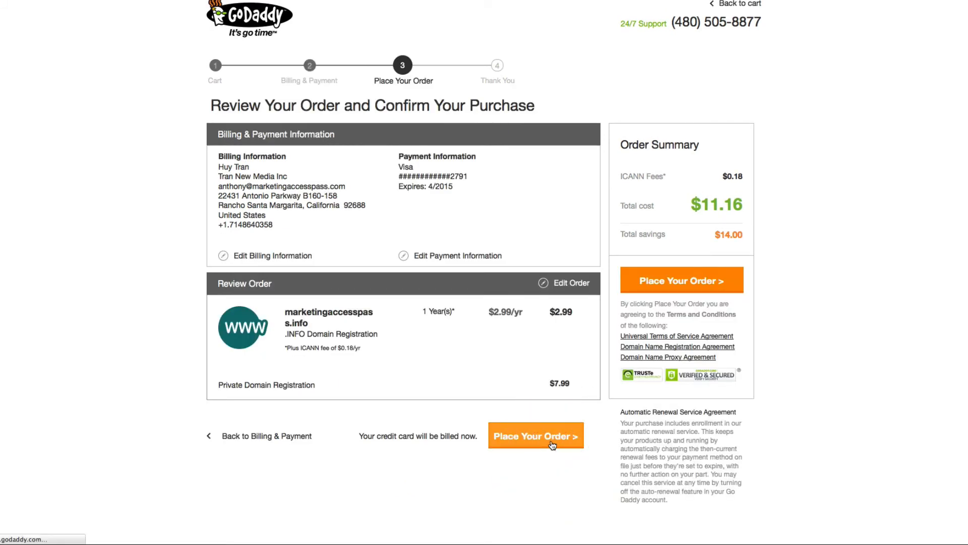
click(535, 436)
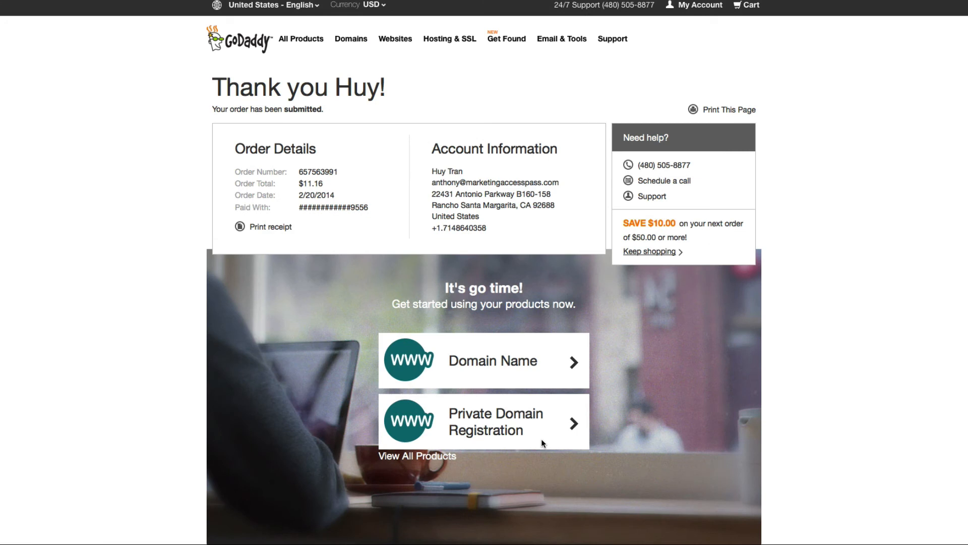